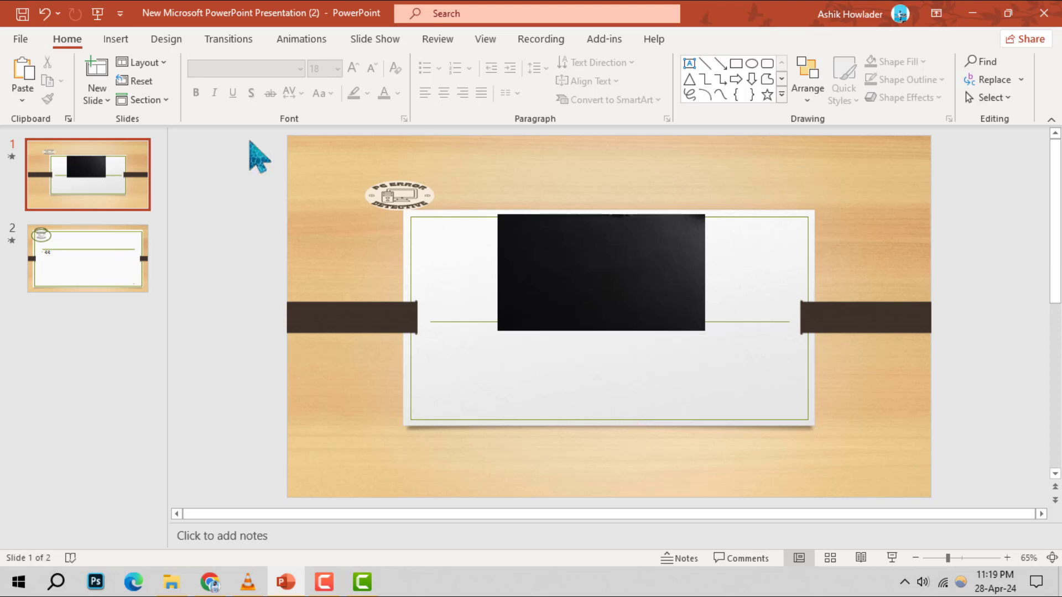
# Select the slide 1 video and open Insert Captions under Playback.
pyautogui.click(600, 271)
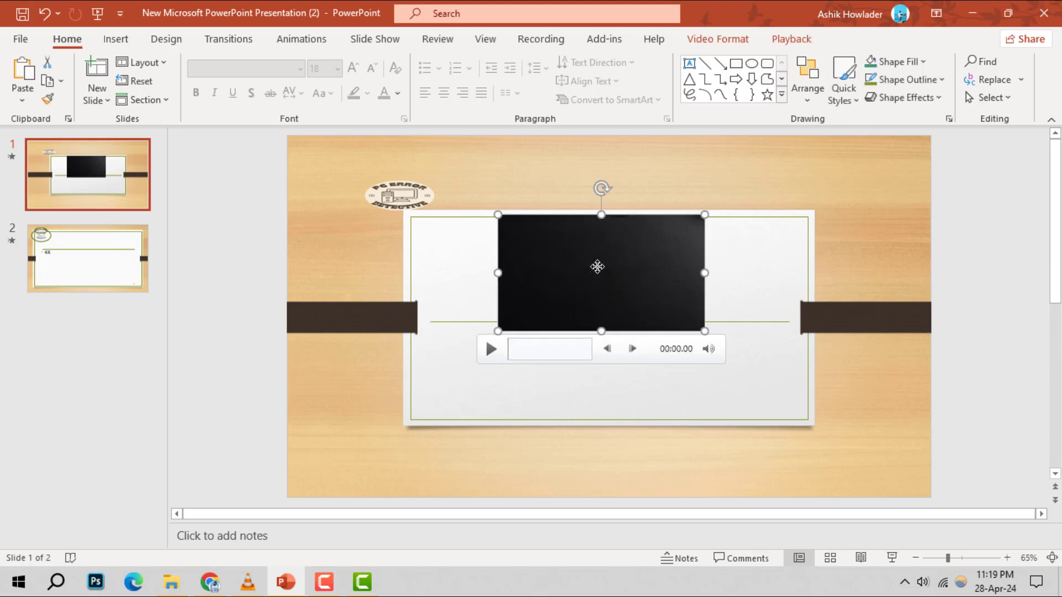
pyautogui.moveTo(574, 386)
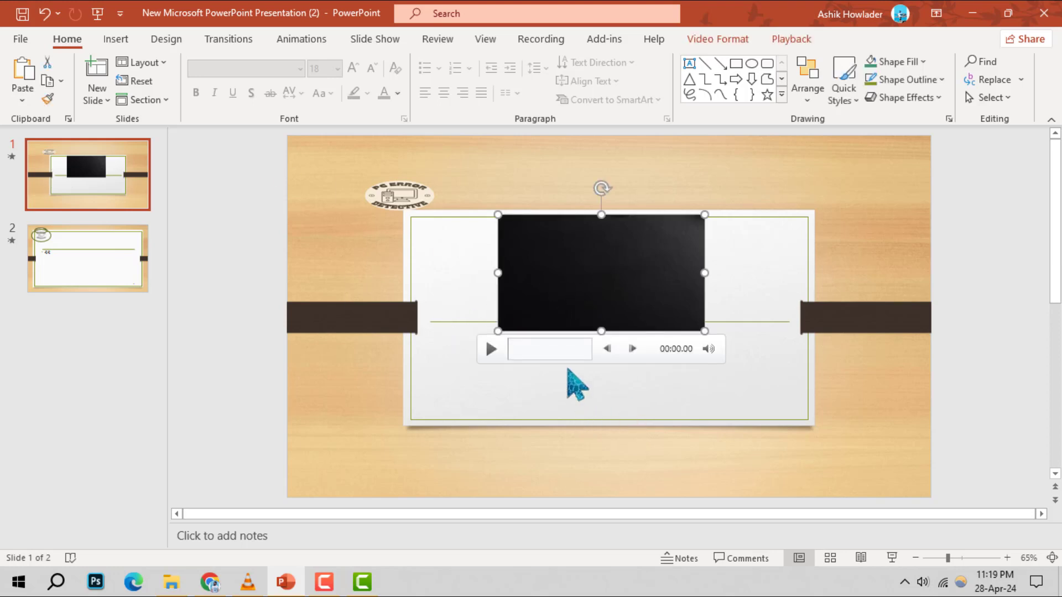
pyautogui.moveTo(569, 288)
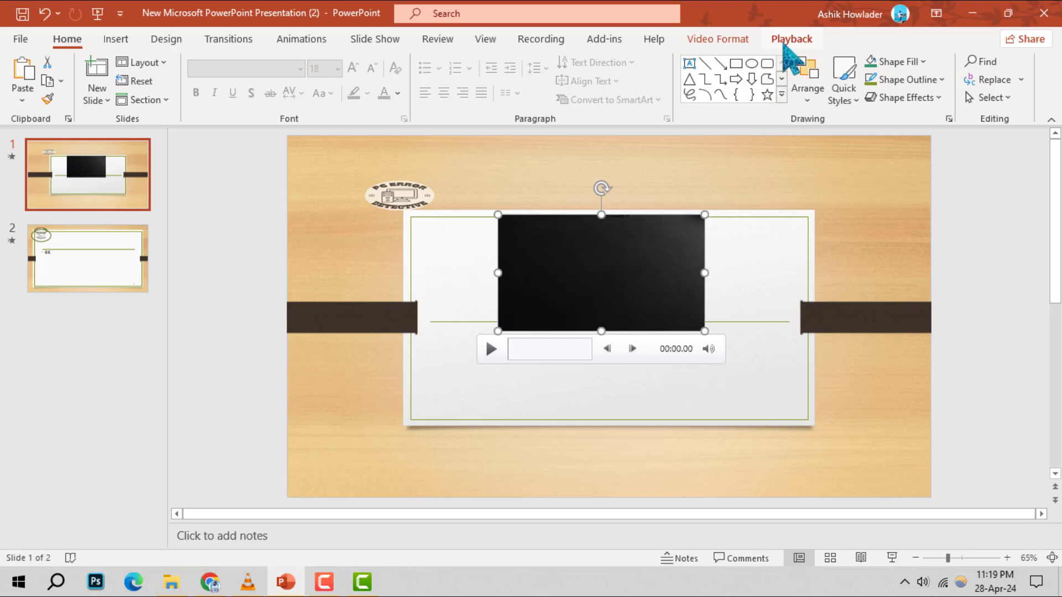
pyautogui.click(791, 39)
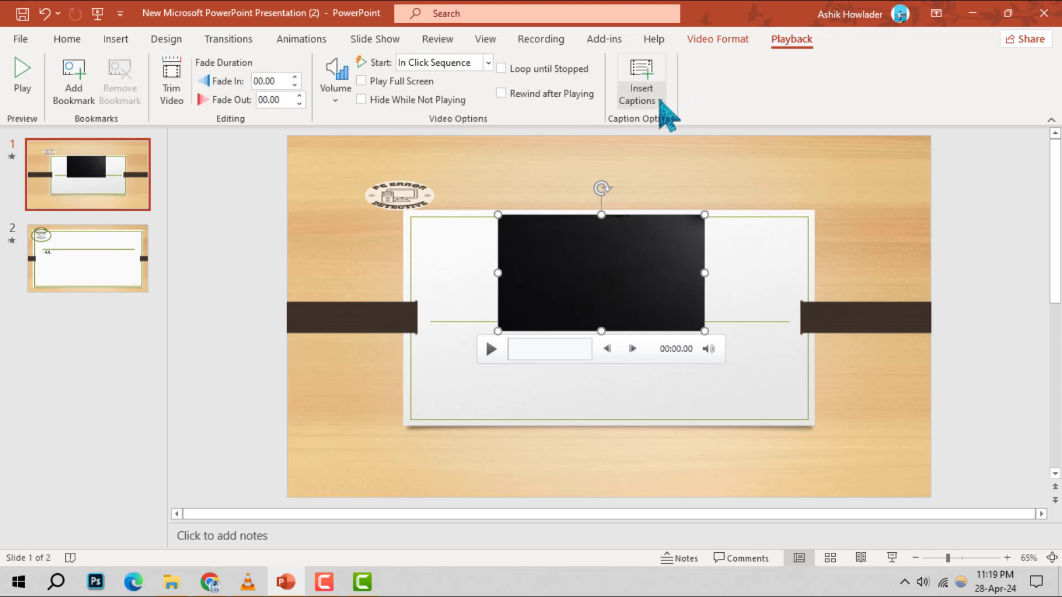
pyautogui.click(639, 87)
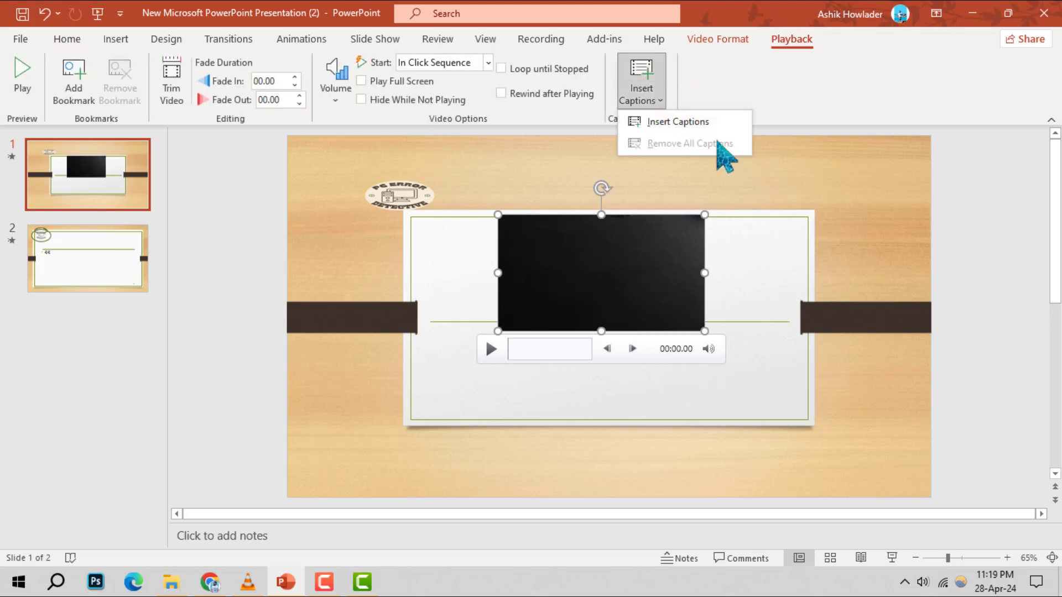
pyautogui.moveTo(675, 122)
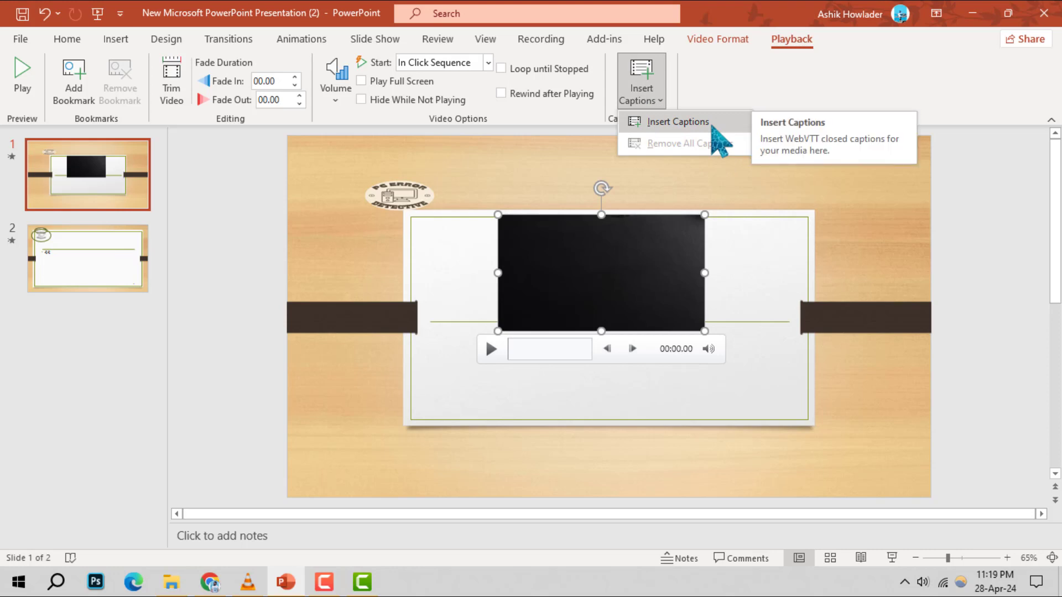
# Insert sample.vtt from New Volume (D:) as the video's captions.
pyautogui.click(677, 121)
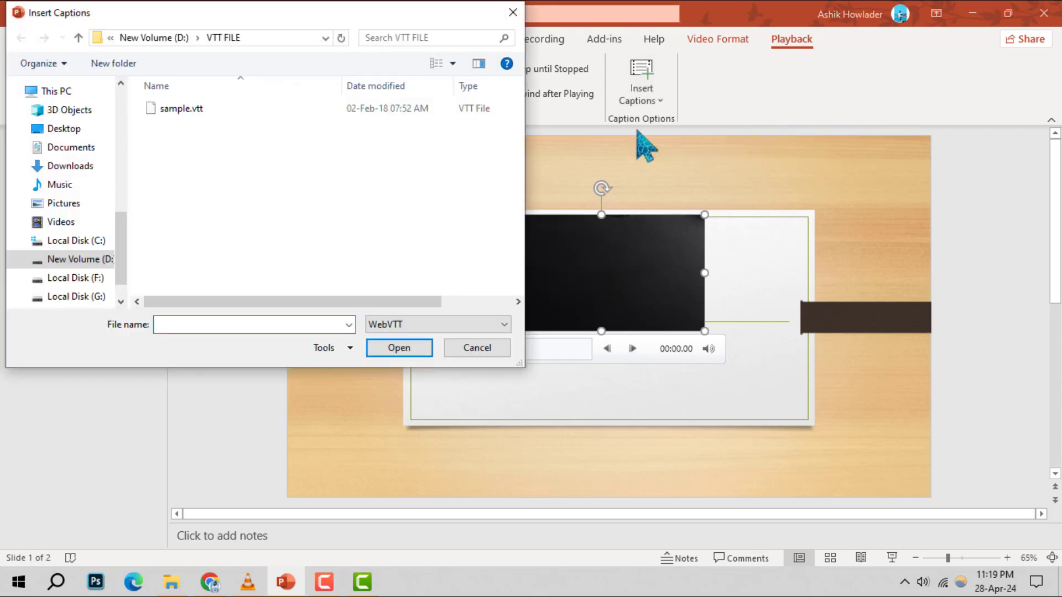
pyautogui.moveTo(220, 217)
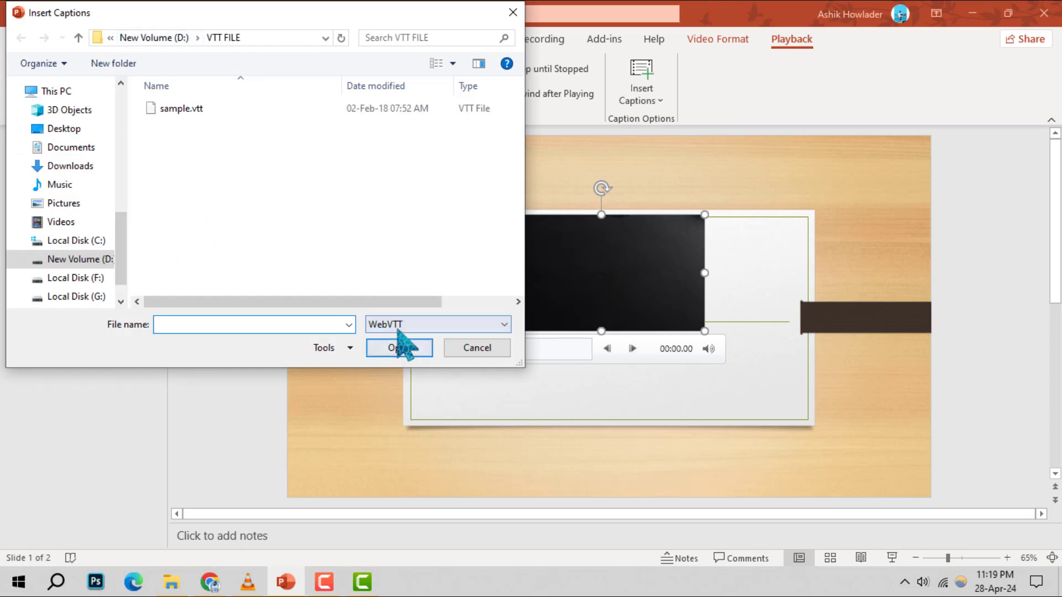
pyautogui.click(75, 277)
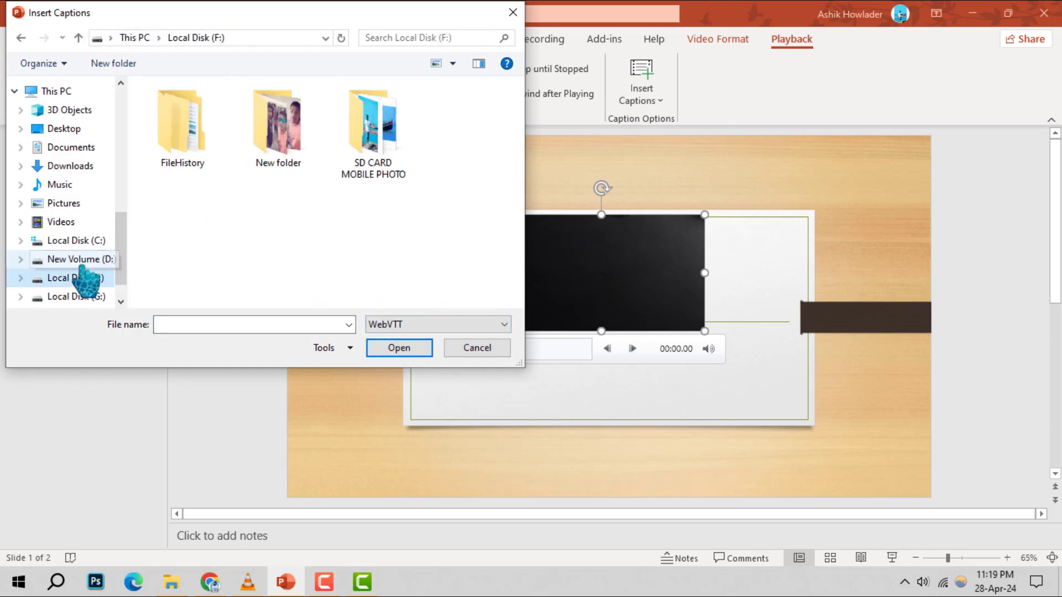
pyautogui.click(77, 260)
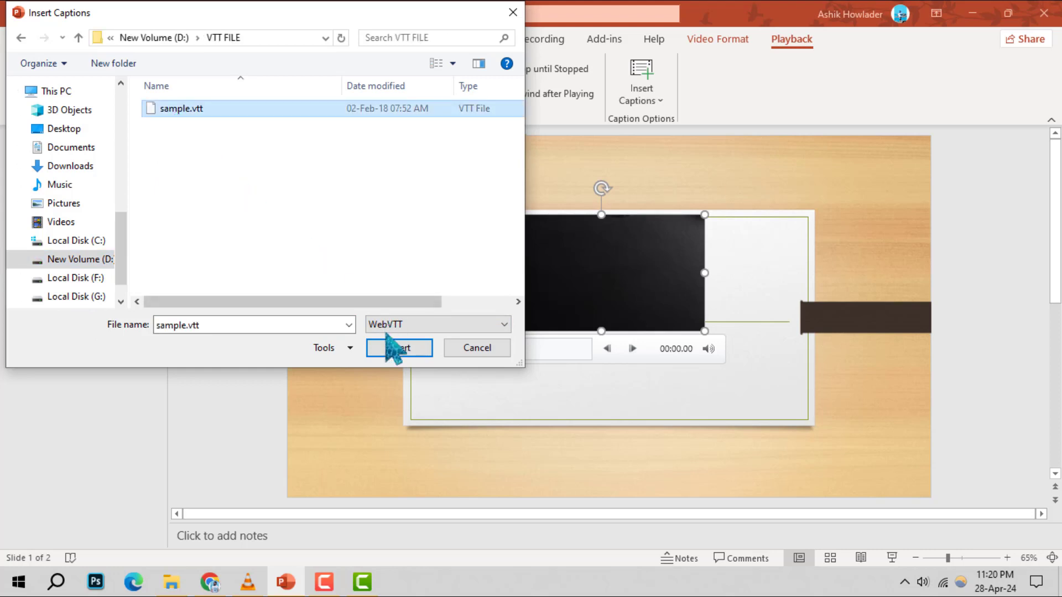
pyautogui.click(398, 348)
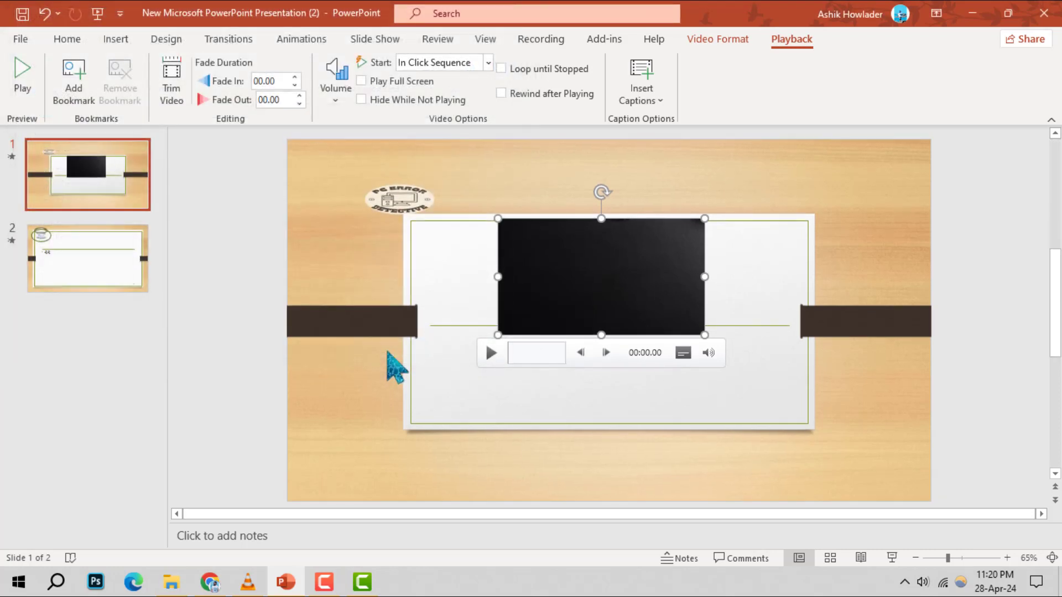